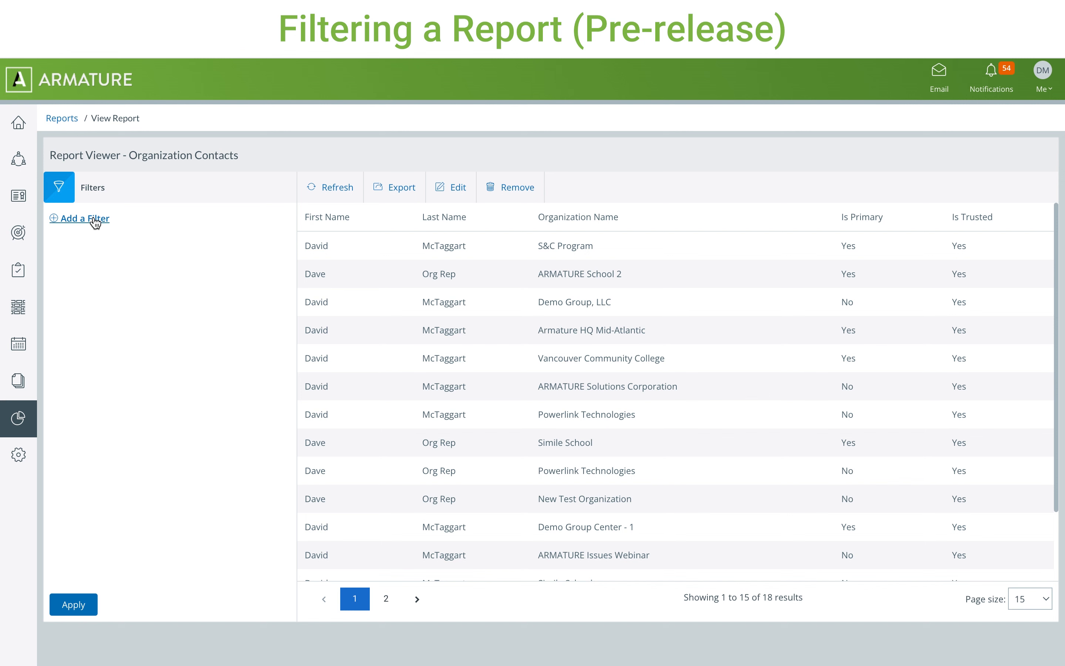
Step: Add a blank First Name filter condition to the Organization Contacts report
click(84, 219)
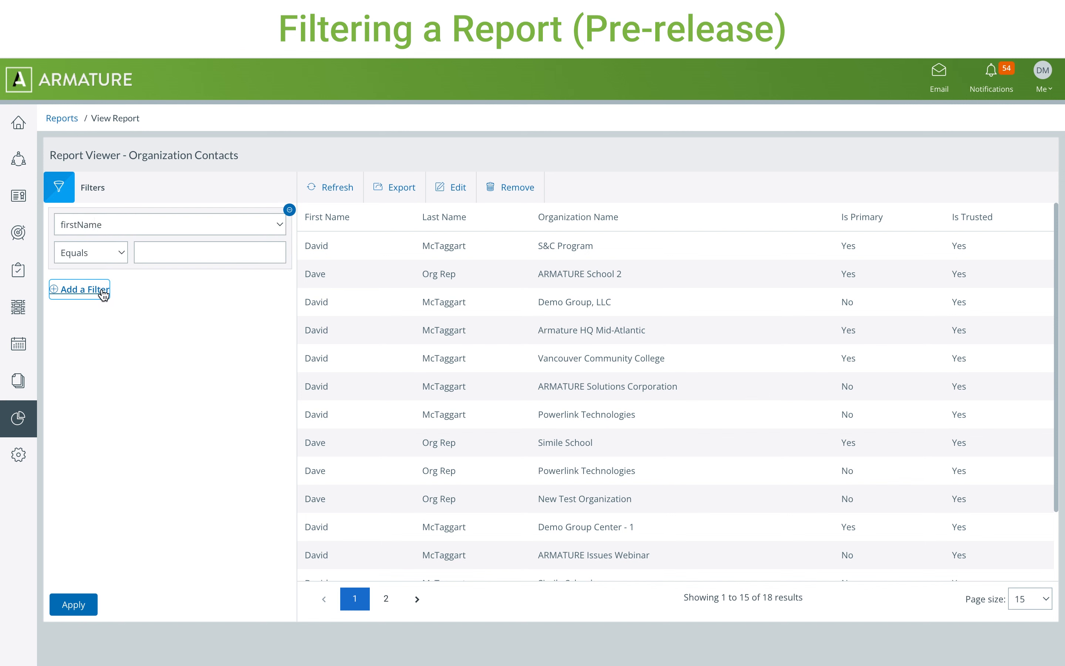
click(79, 290)
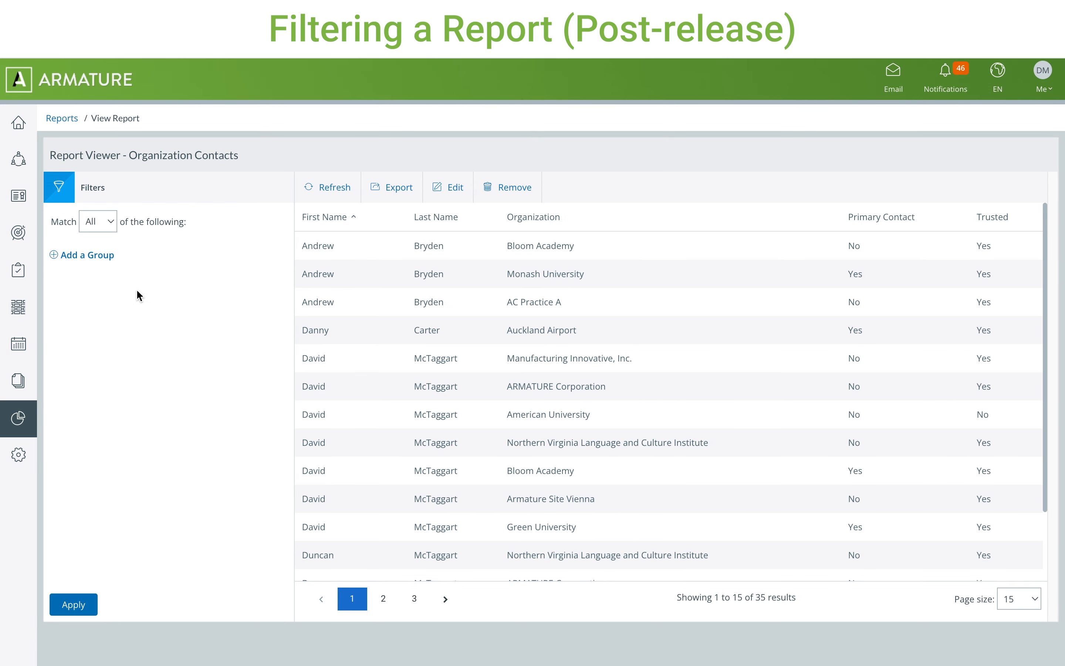
Step: Group Trusted = Yes or Email not null, add a McTaggart last-name group, and match any group
click(82, 255)
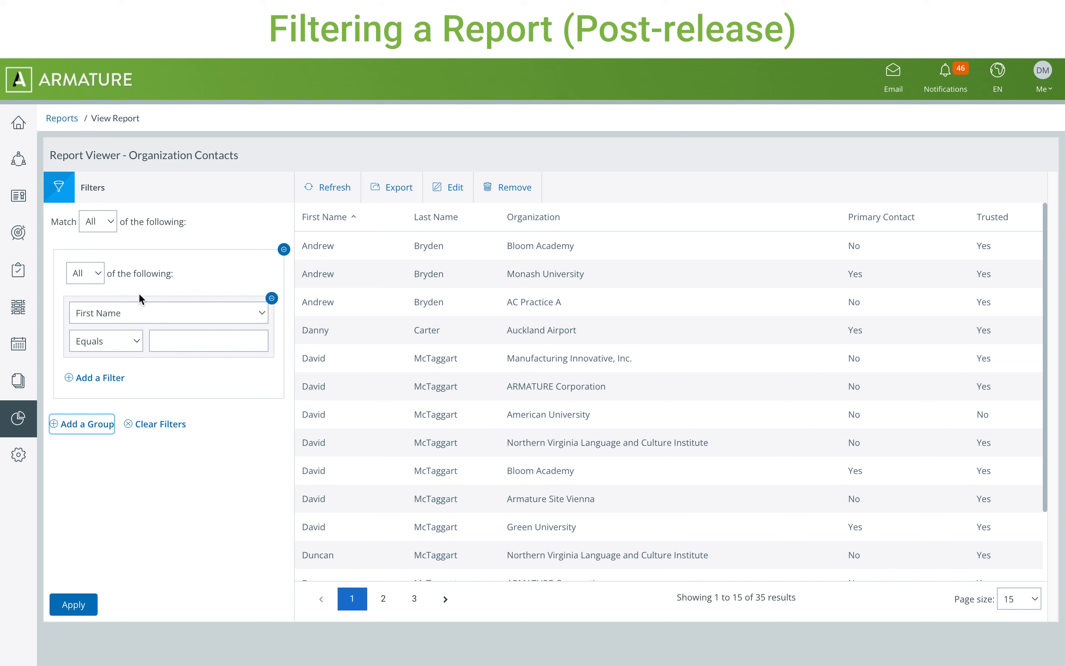
click(94, 378)
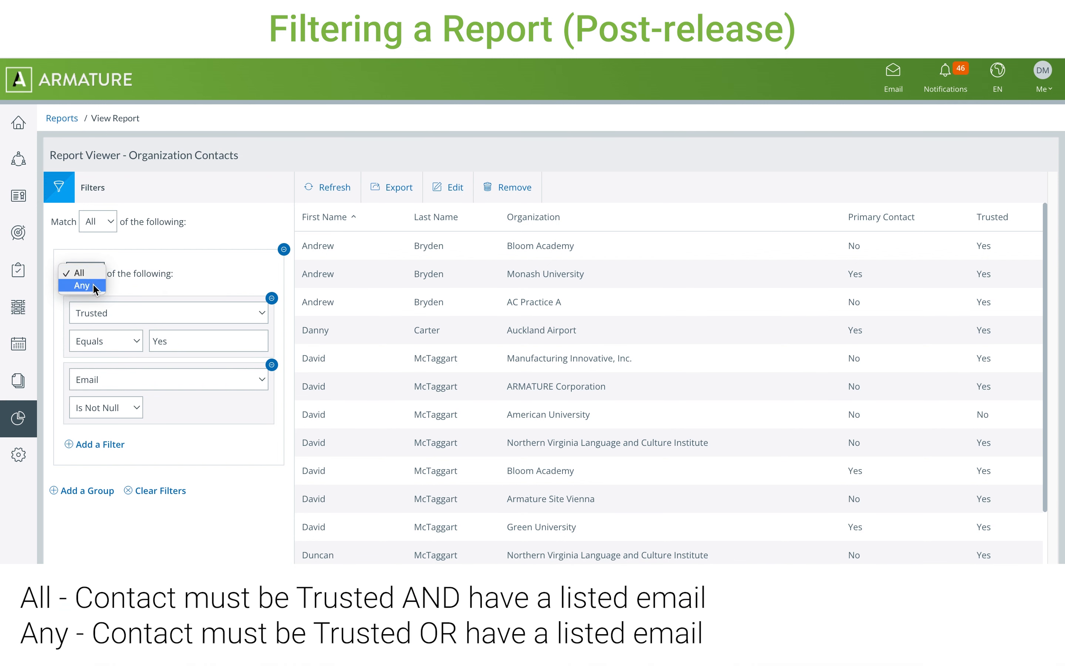
click(81, 286)
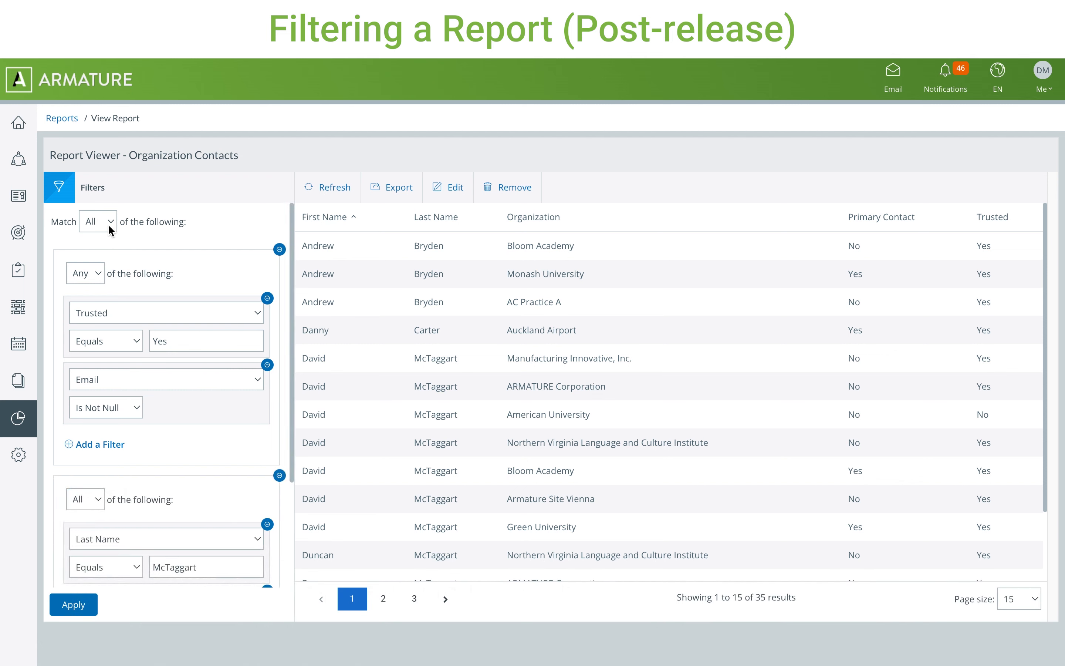
click(98, 222)
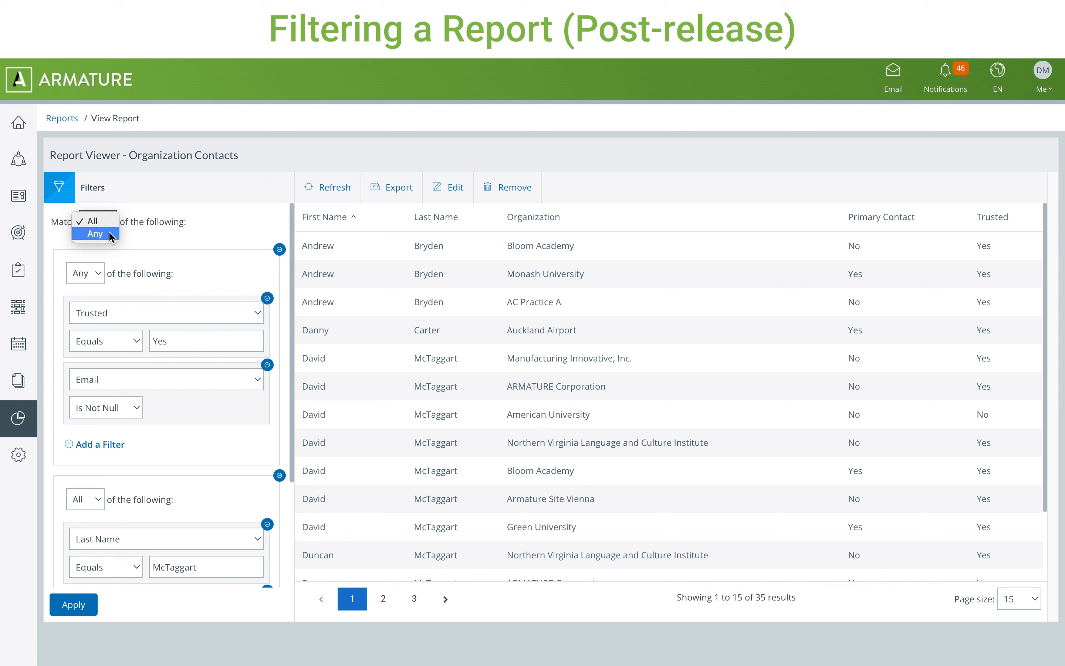
click(96, 233)
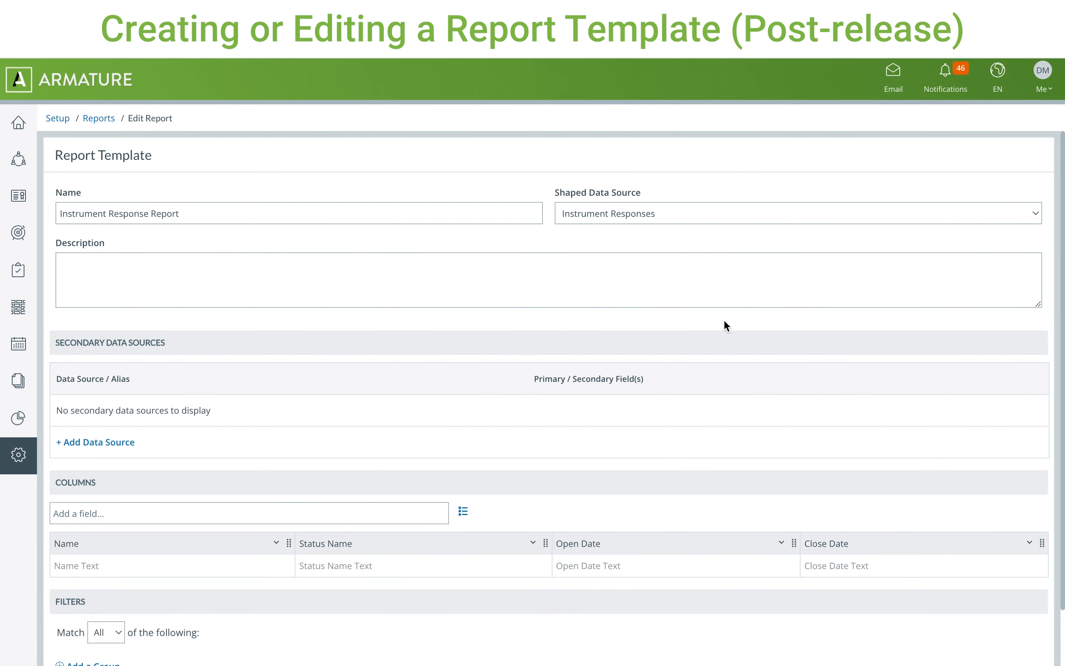
mouse_move(160, 446)
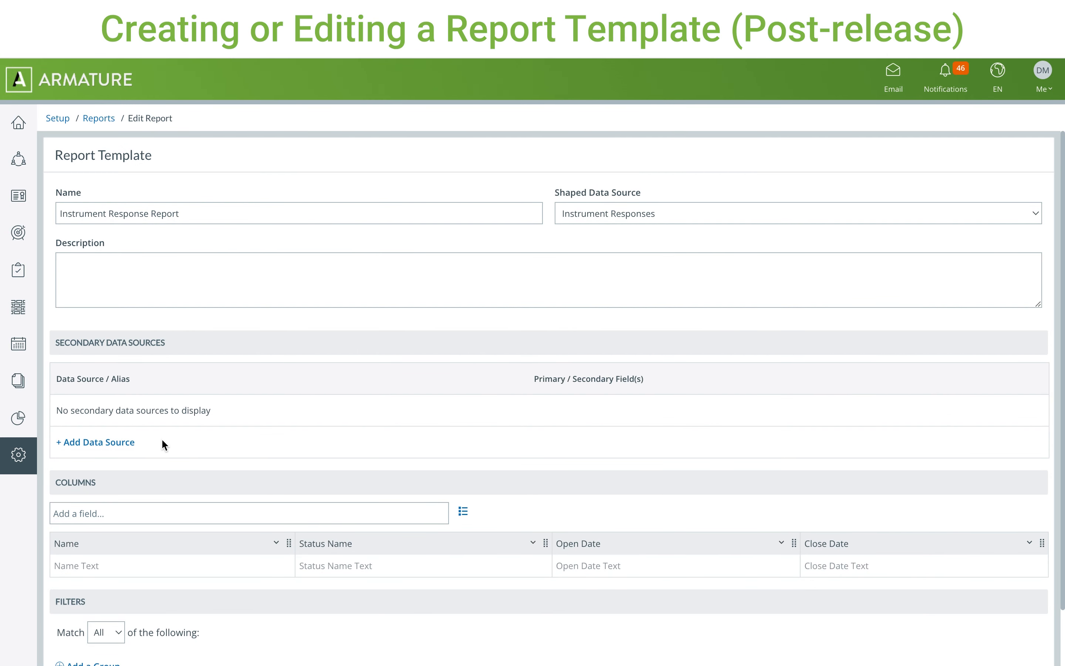
Step: Add Organization Details and Status as a secondary source joined entity.id to organizationId
click(95, 443)
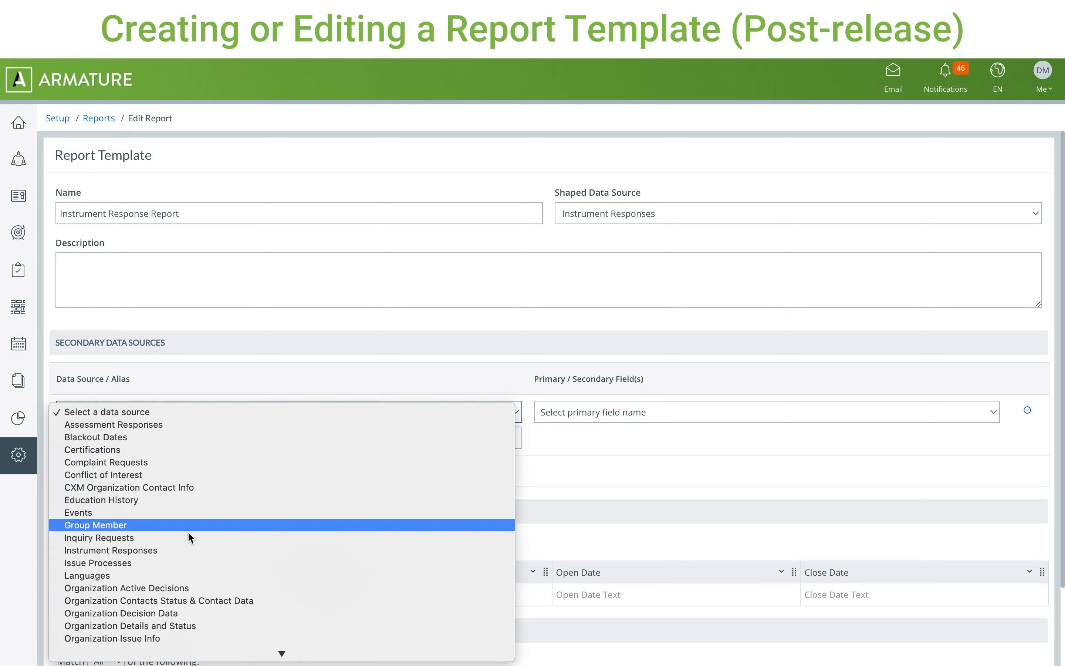
click(130, 626)
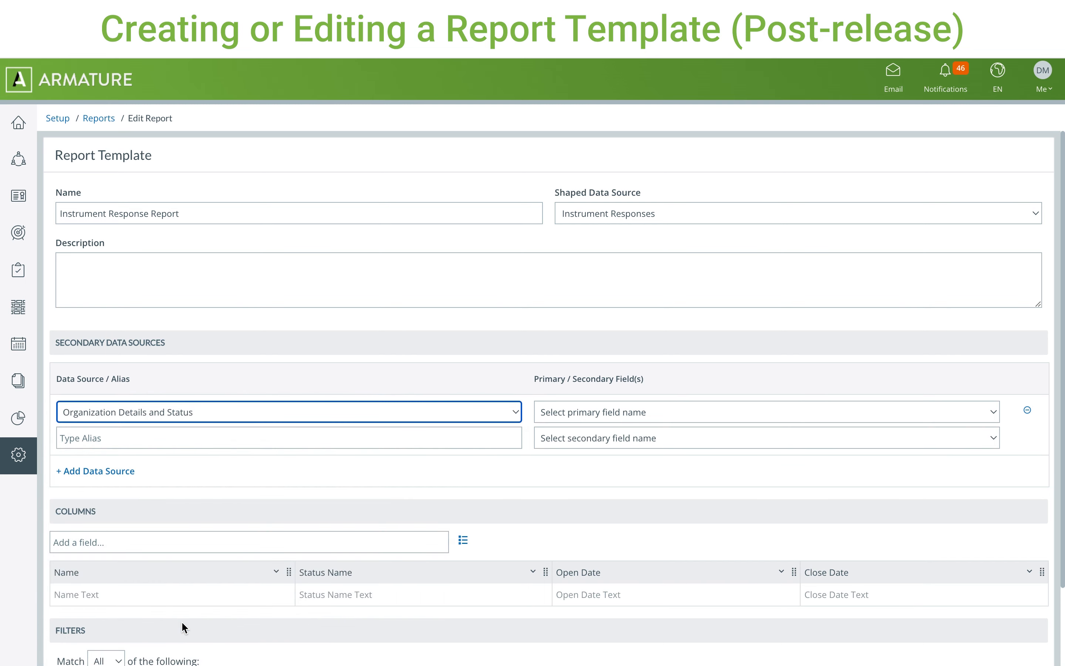
click(742, 412)
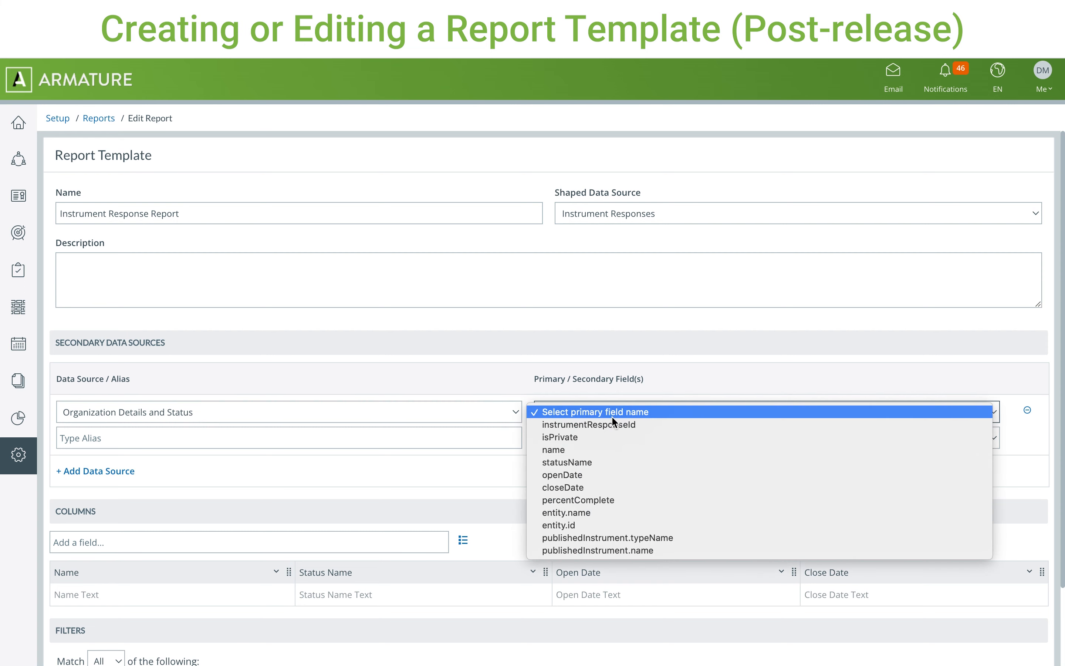
click(560, 526)
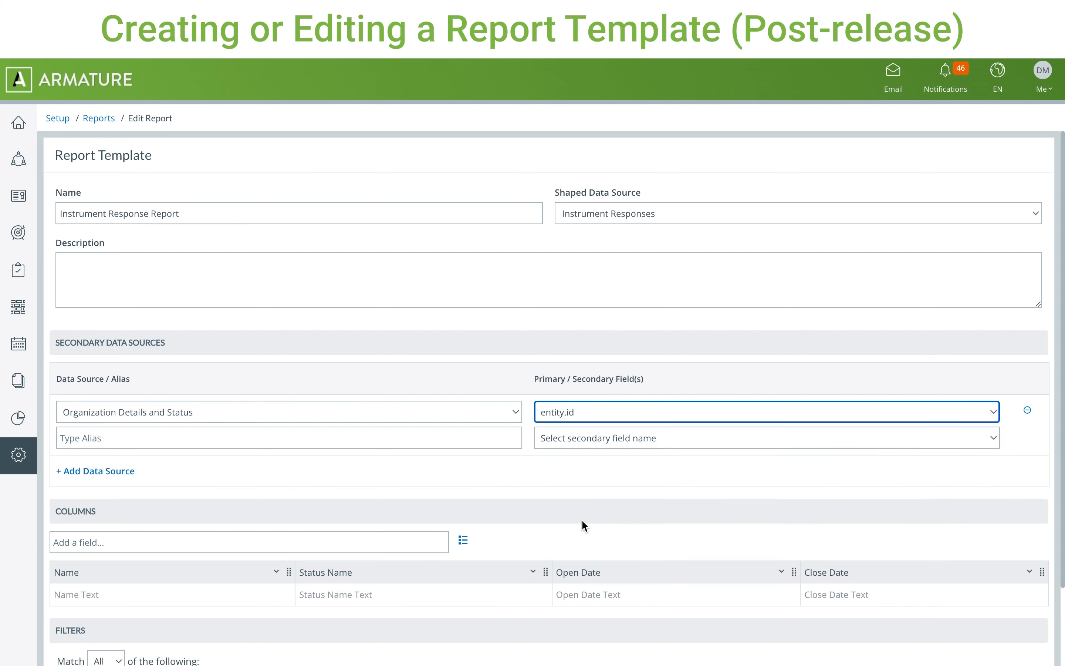
click(764, 438)
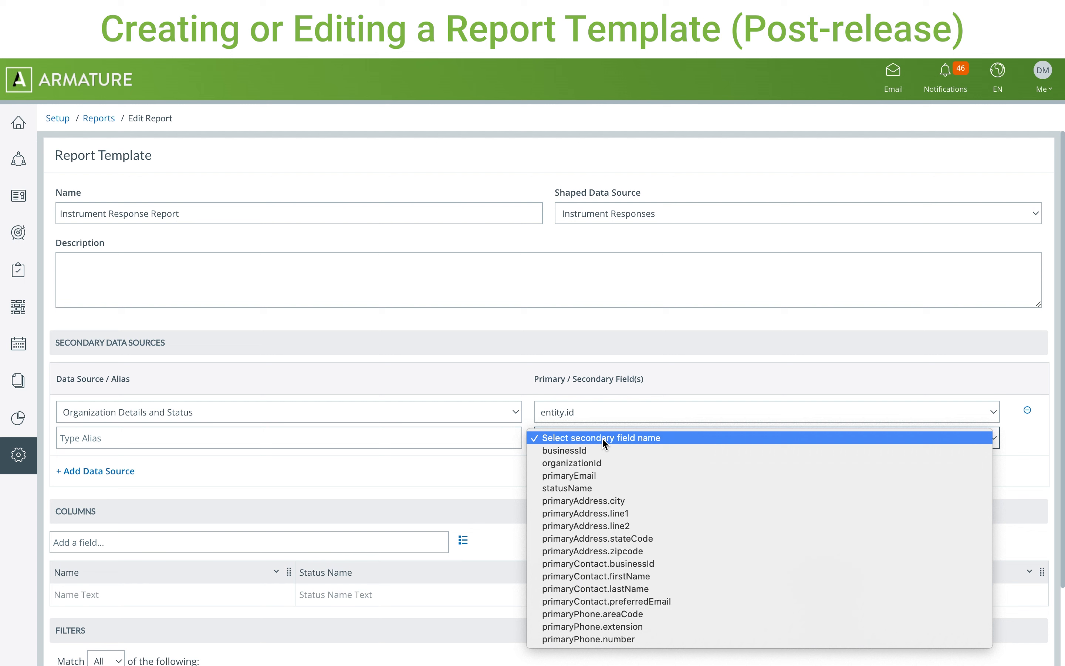
click(572, 463)
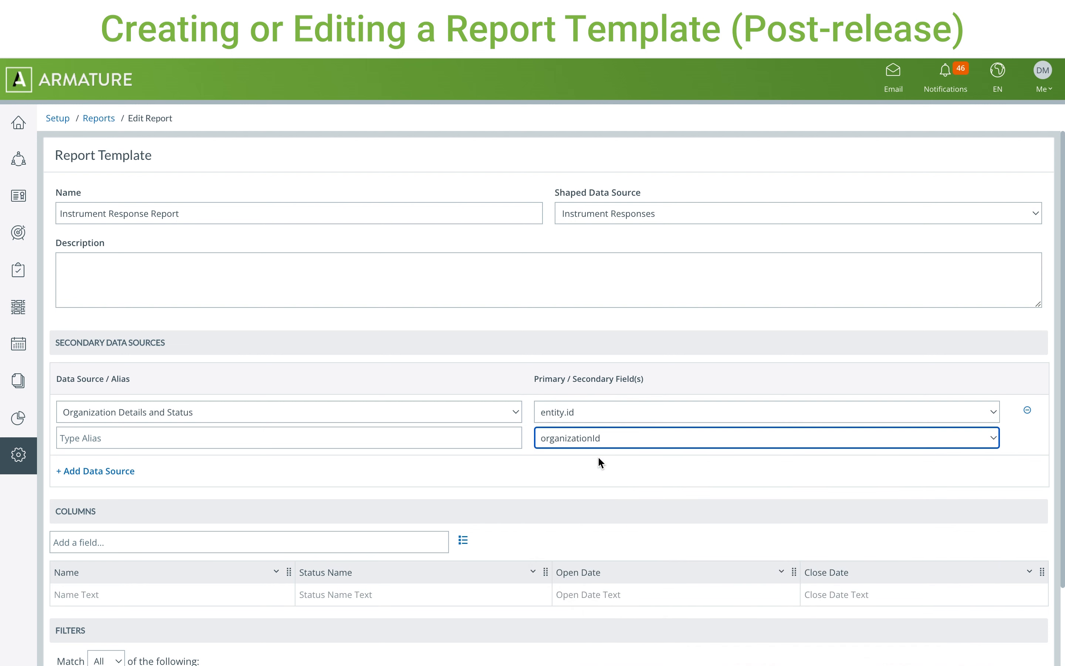
Step: Alias the secondary data source 'org' and bring up its available columns
click(265, 442)
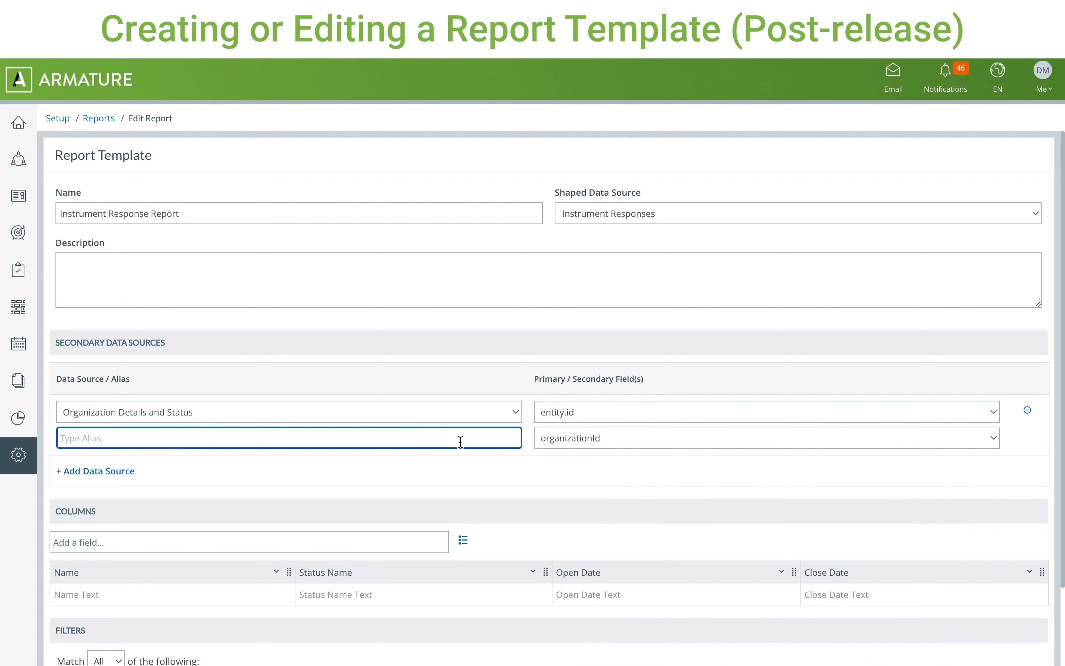
text(org)
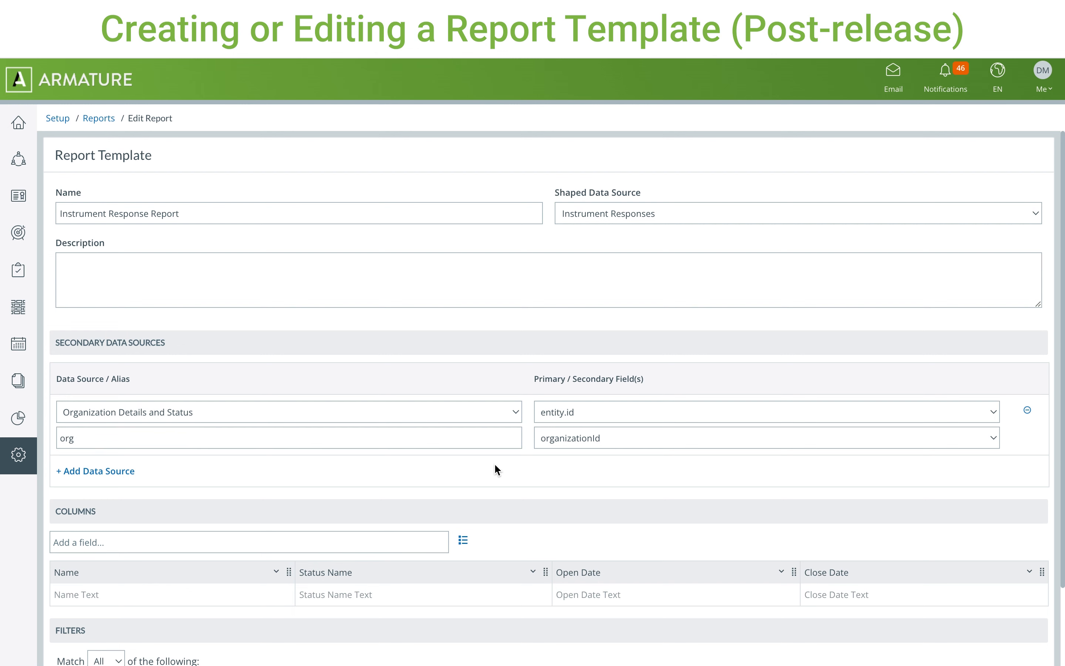
click(463, 540)
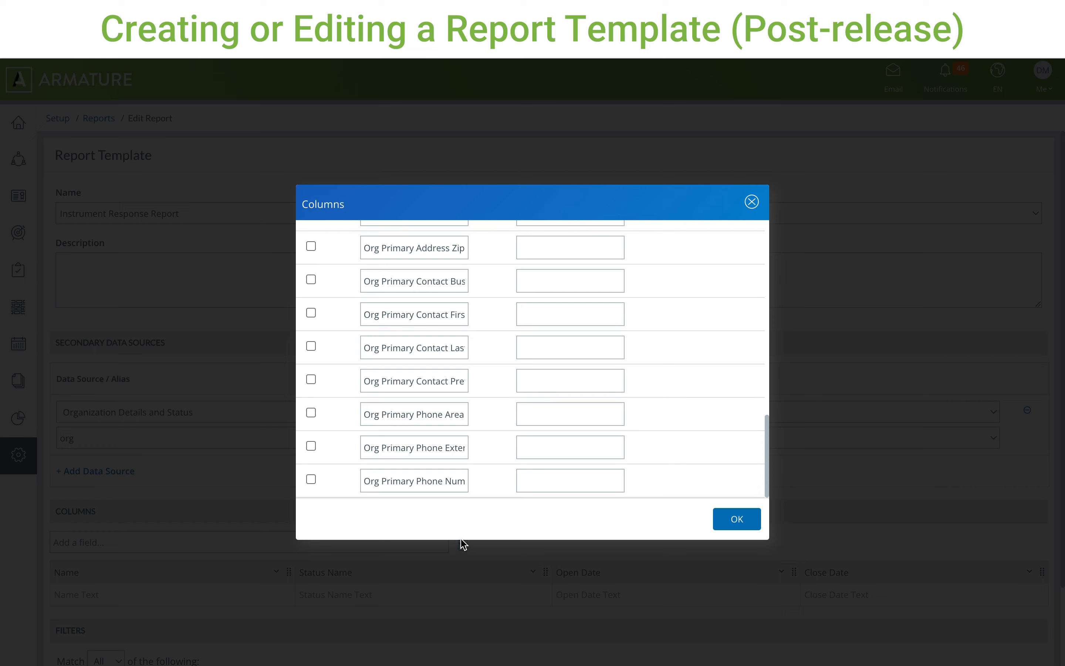
Step: Include the Org Primary Contact Last Name column in the report template
double_click(415, 348)
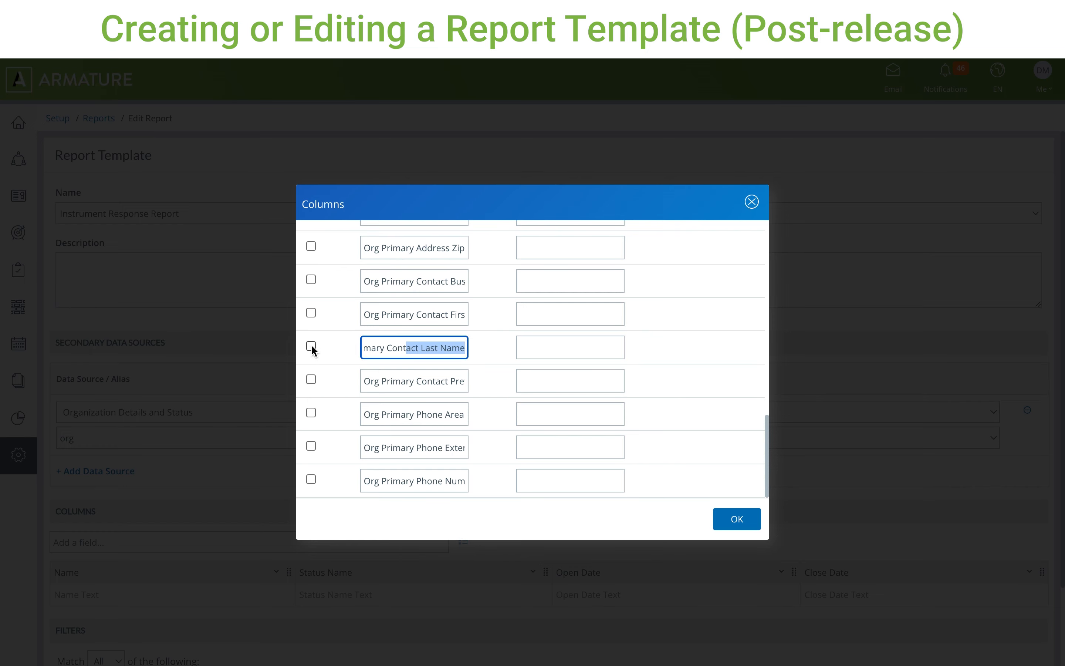
click(310, 346)
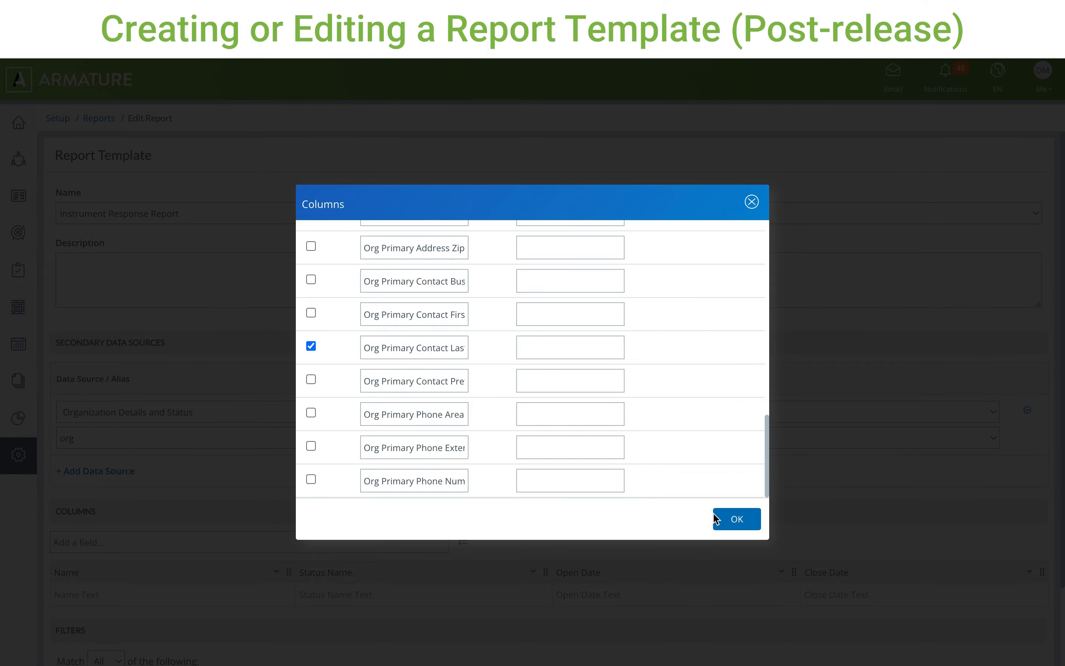
click(737, 518)
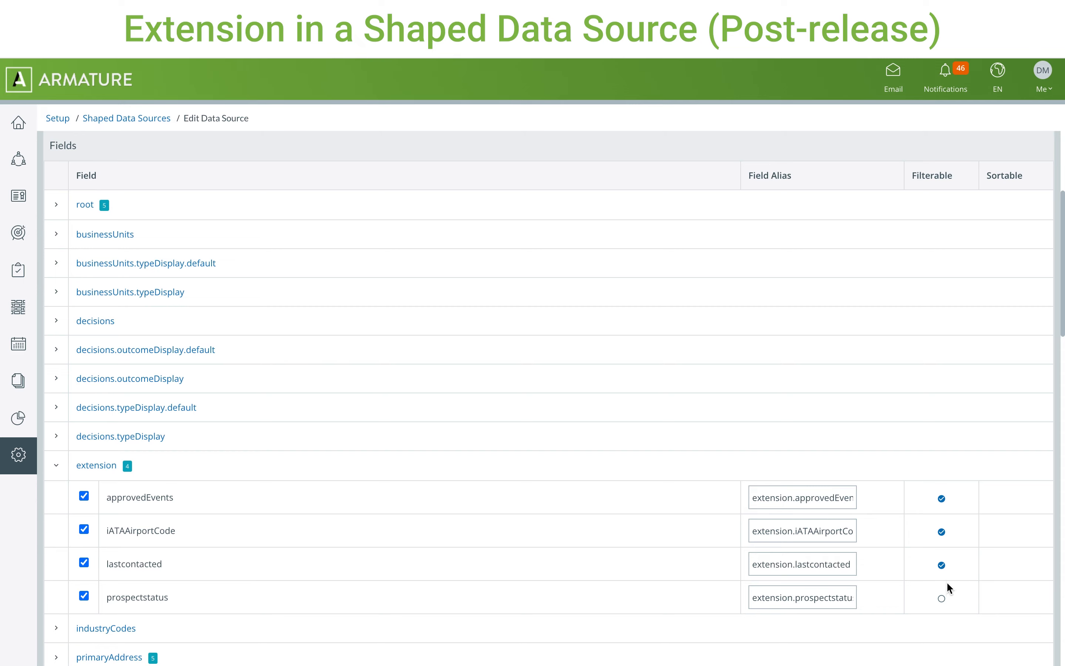
Step: Mark the prospectstatus extension field as filterable in the shaped data source
click(941, 599)
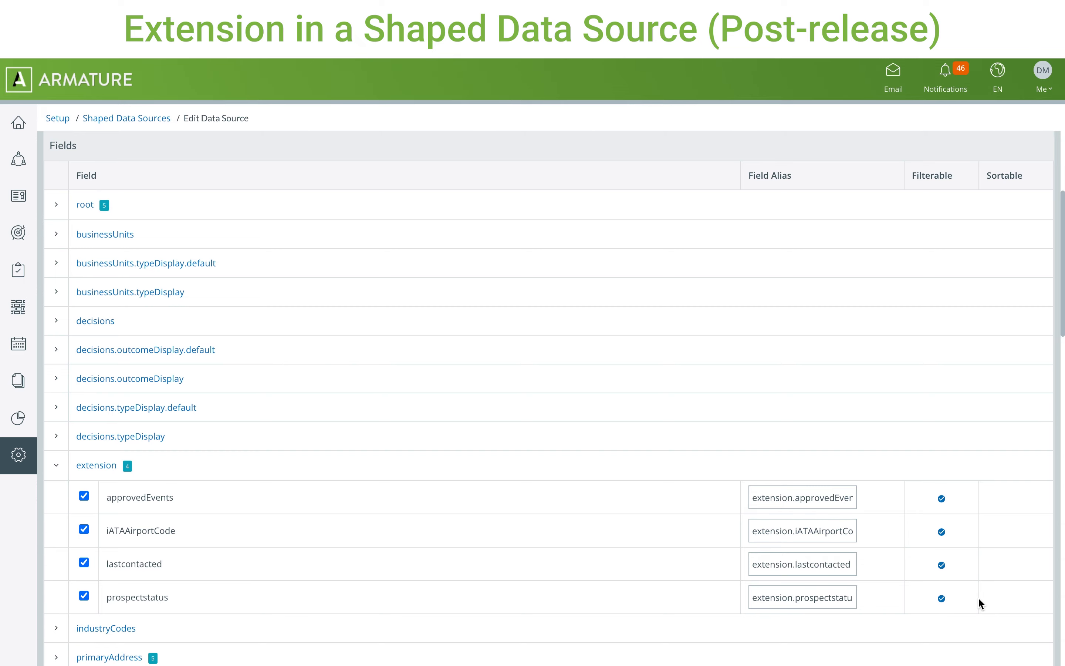